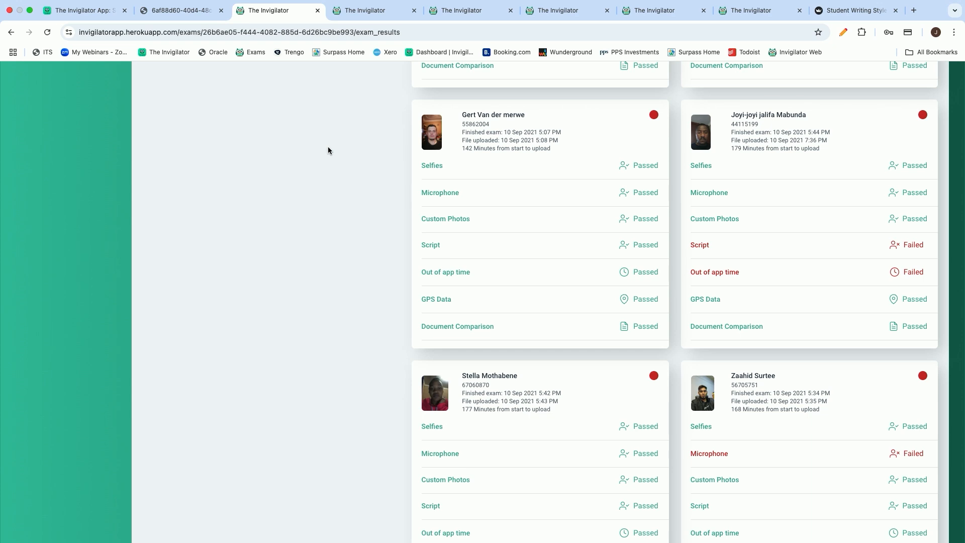
Step: Review the student's microphone recordings and then hide them again
left_click(432, 165)
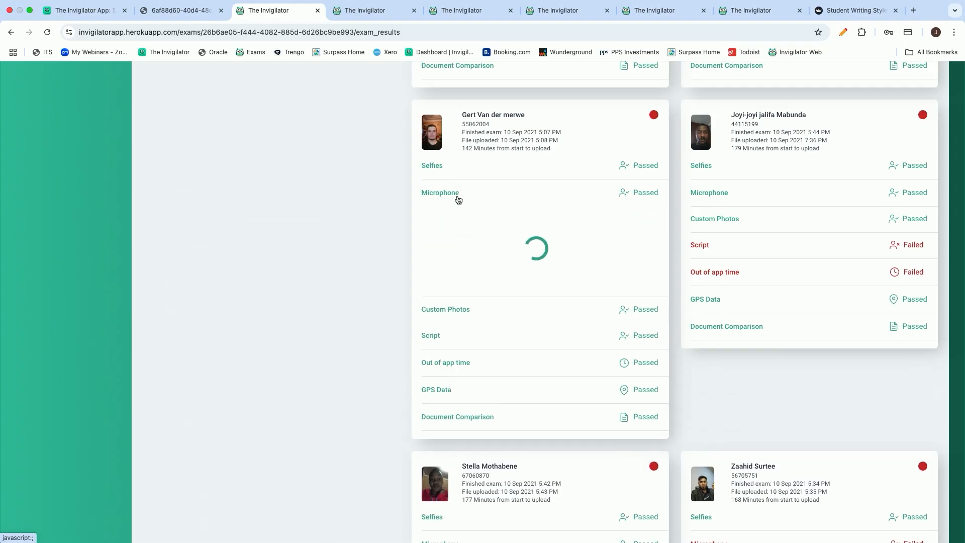
left_click(439, 193)
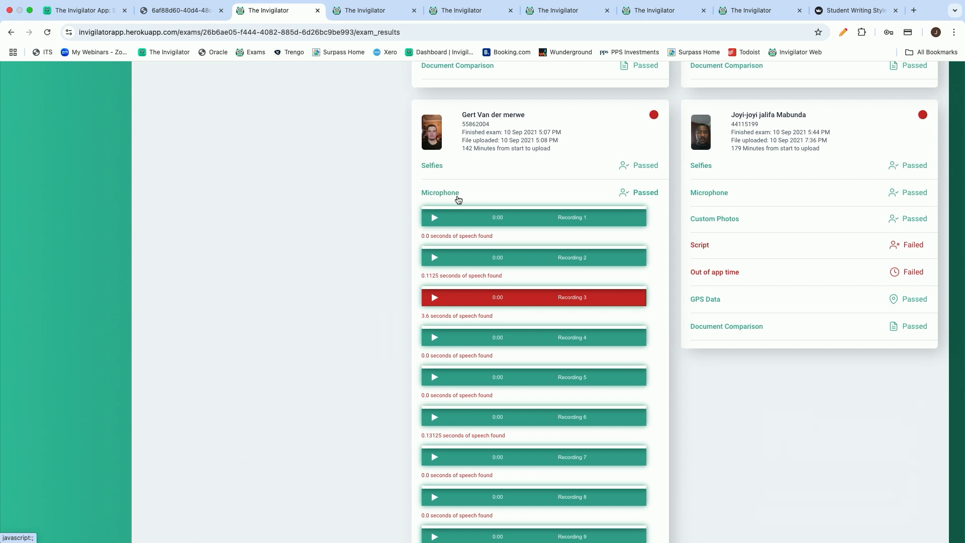
left_click(439, 192)
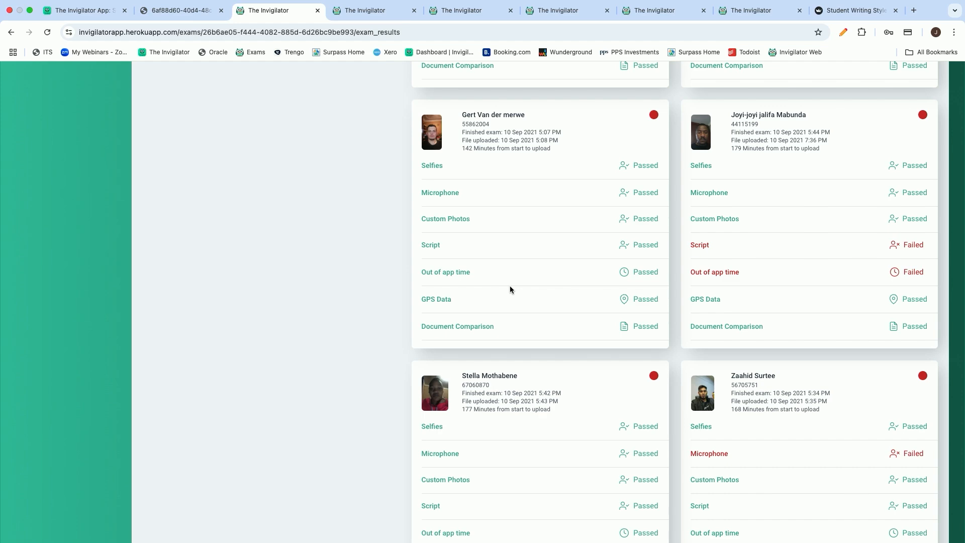
Step: Show the Afrikaans HL 7A - Teneo failed-review cards lower on the page
left_click(374, 10)
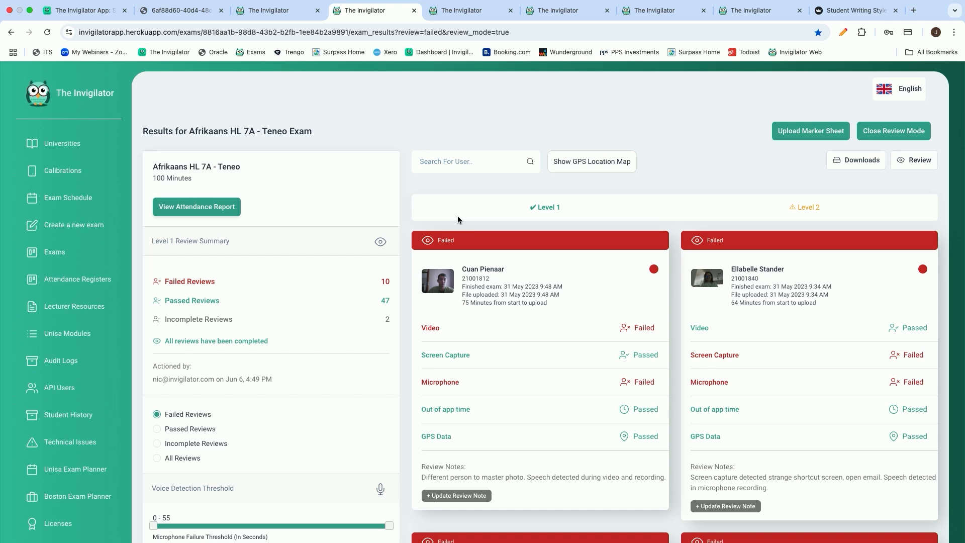
scroll("down", 3)
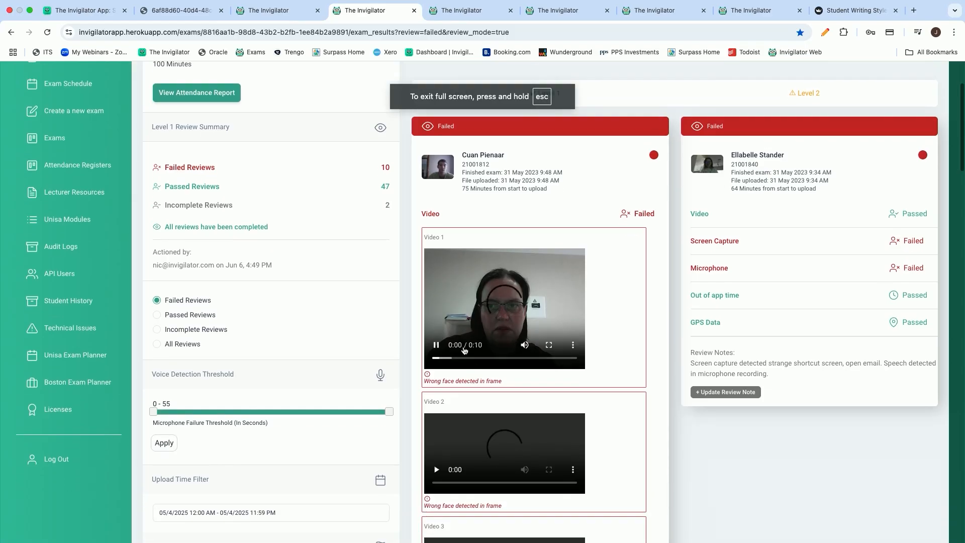
Step: Show the next exam's results with the automated photo of a student holding a phone
left_click(431, 213)
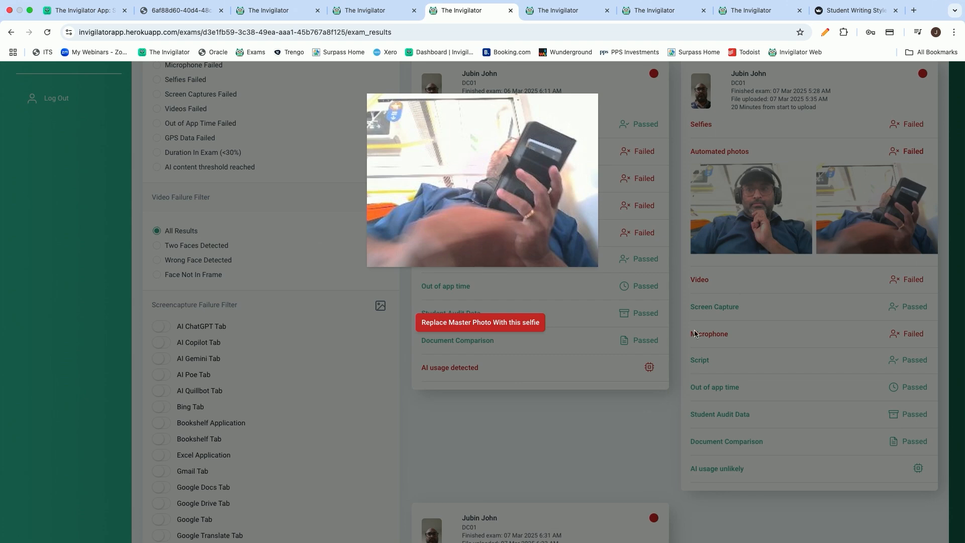
mouse_move(715, 316)
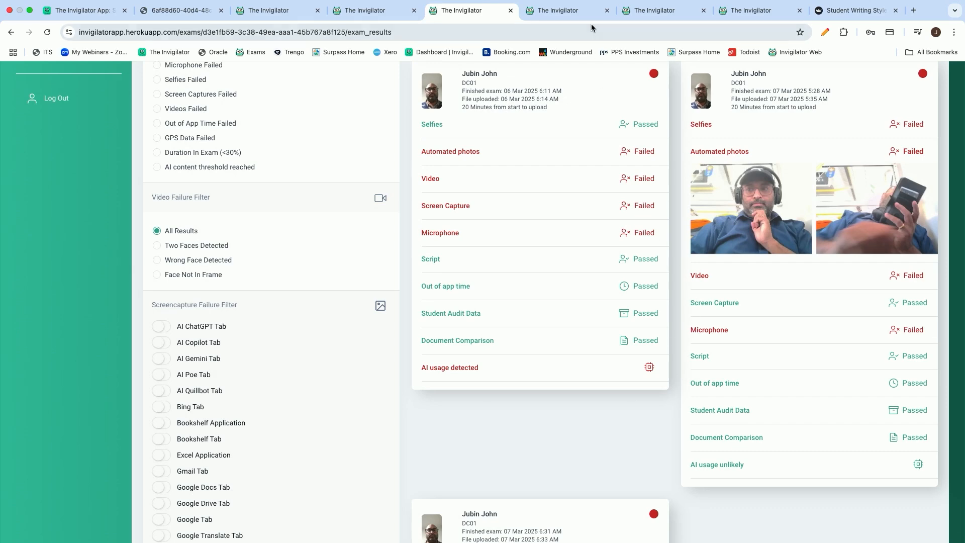
Step: Show the Level 1 failed reviews and enlarge a student's captured screen with an open online quiz
left_click(567, 10)
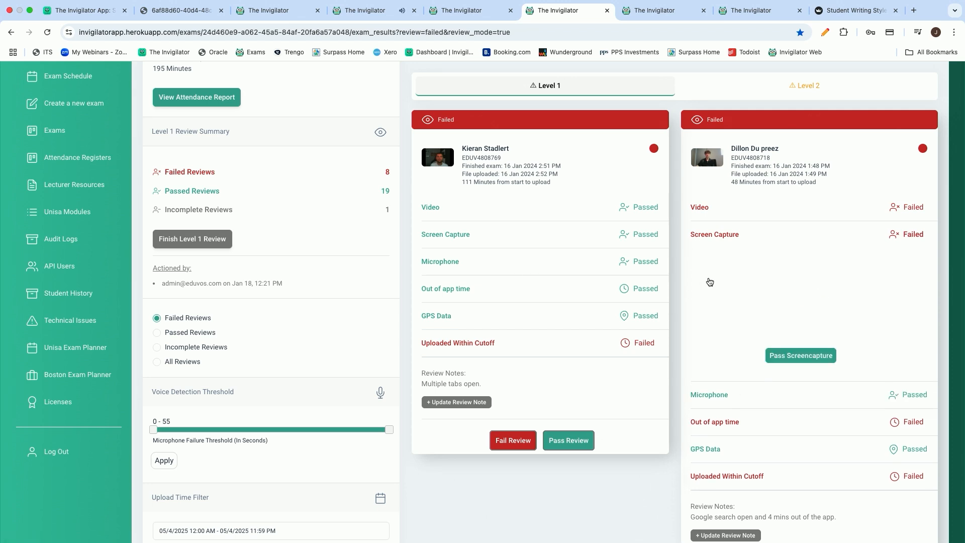
left_click(713, 234)
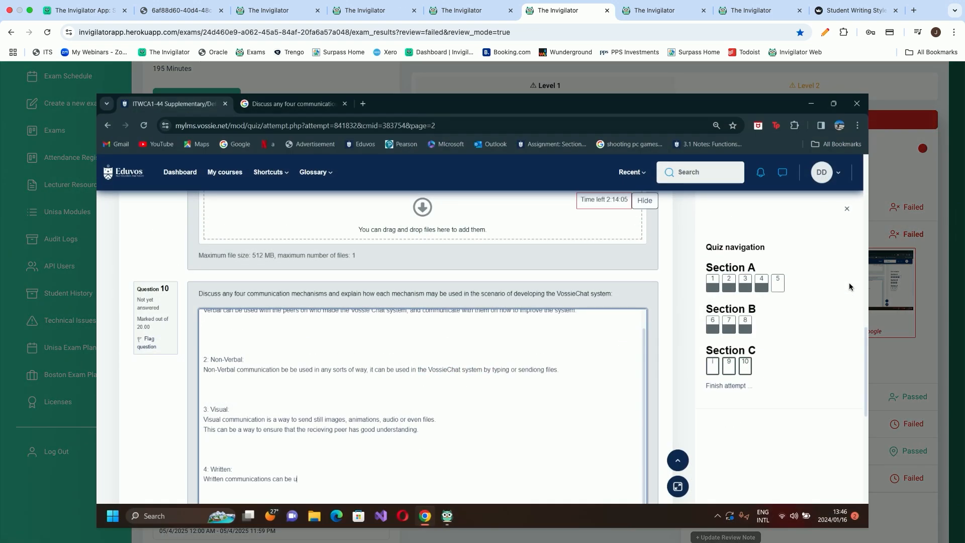
mouse_move(651, 405)
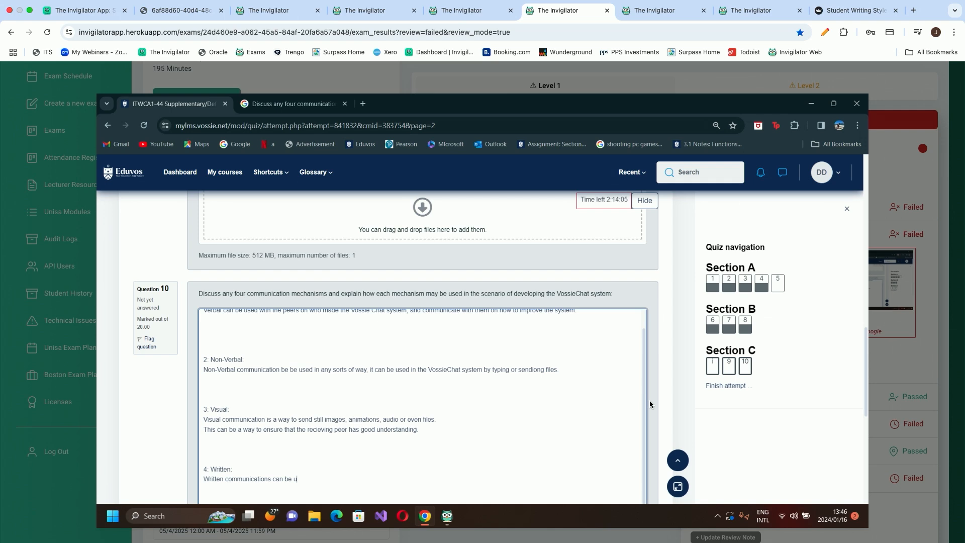
mouse_move(540, 413)
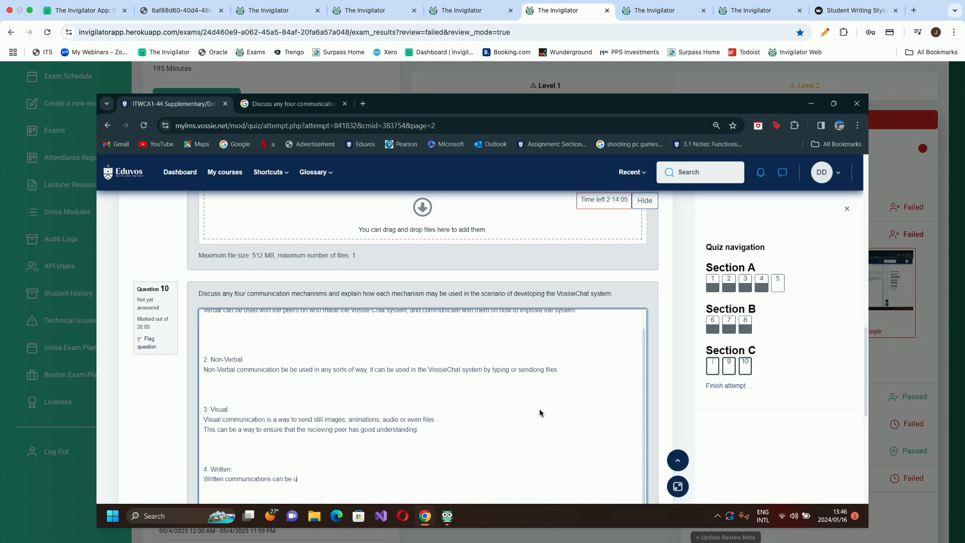
mouse_move(259, 320)
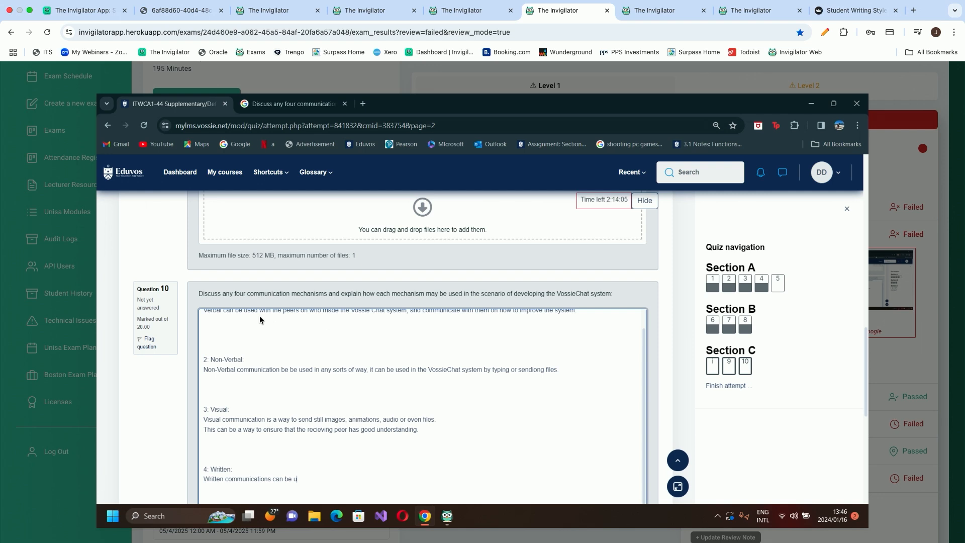
mouse_move(325, 310)
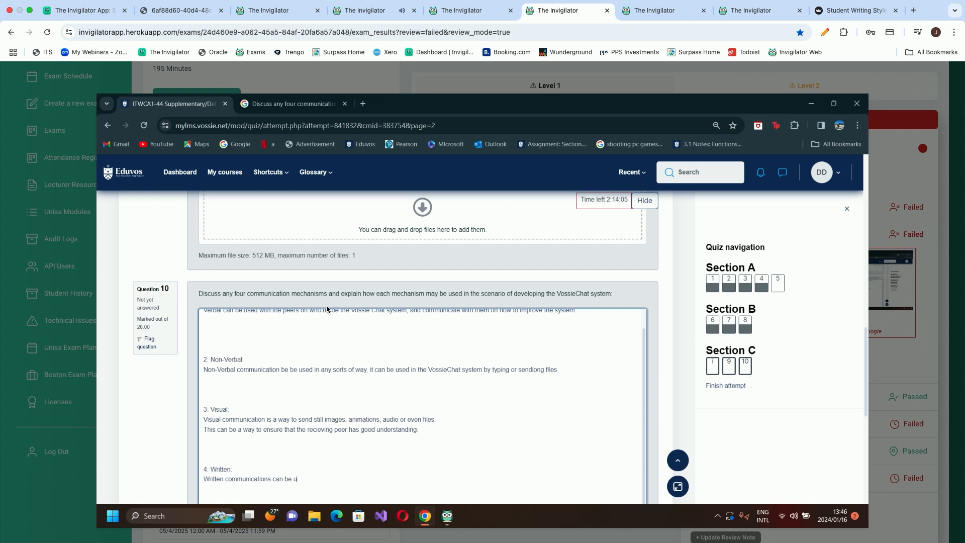
mouse_move(405, 317)
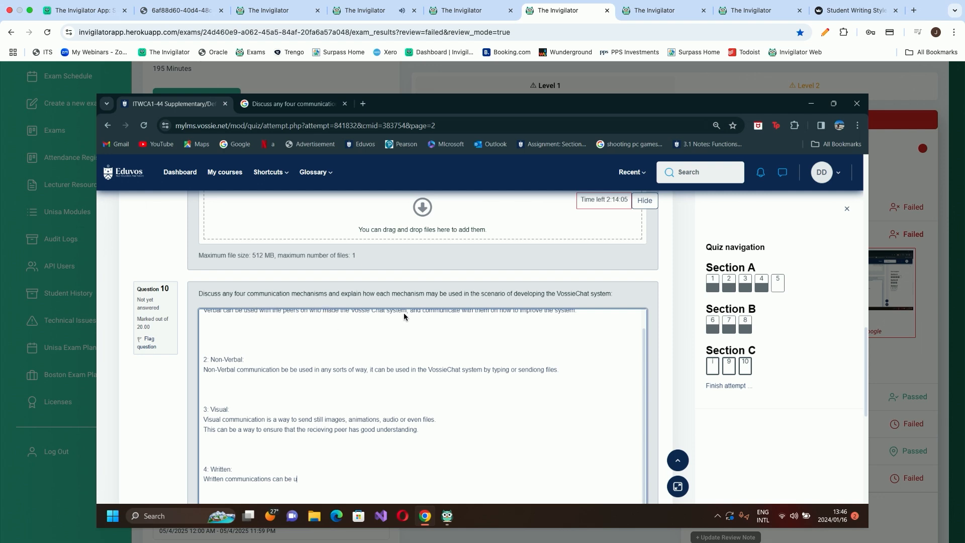
mouse_move(267, 135)
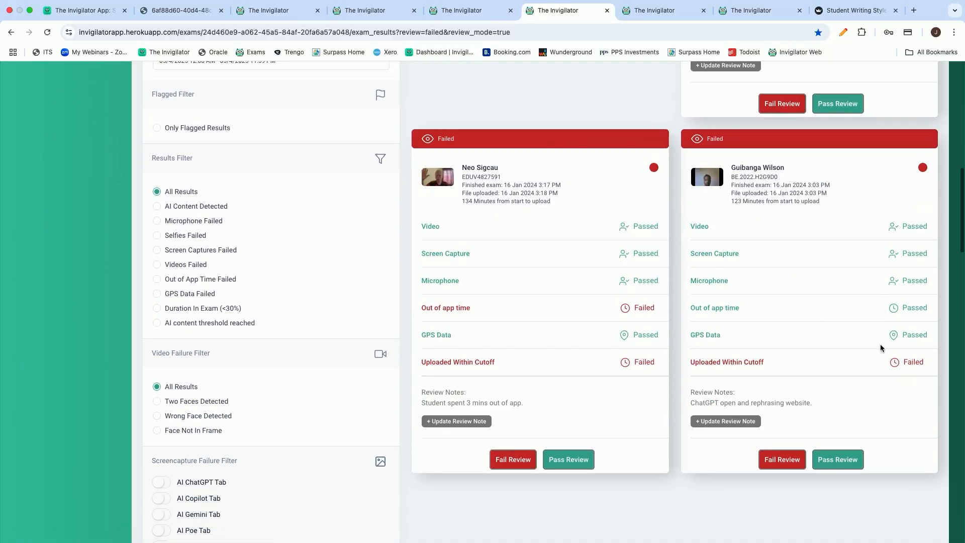
Step: Inspect the first failed student's screen capture flagged for ChatGPT use, then move to the next card
scroll("down", 3)
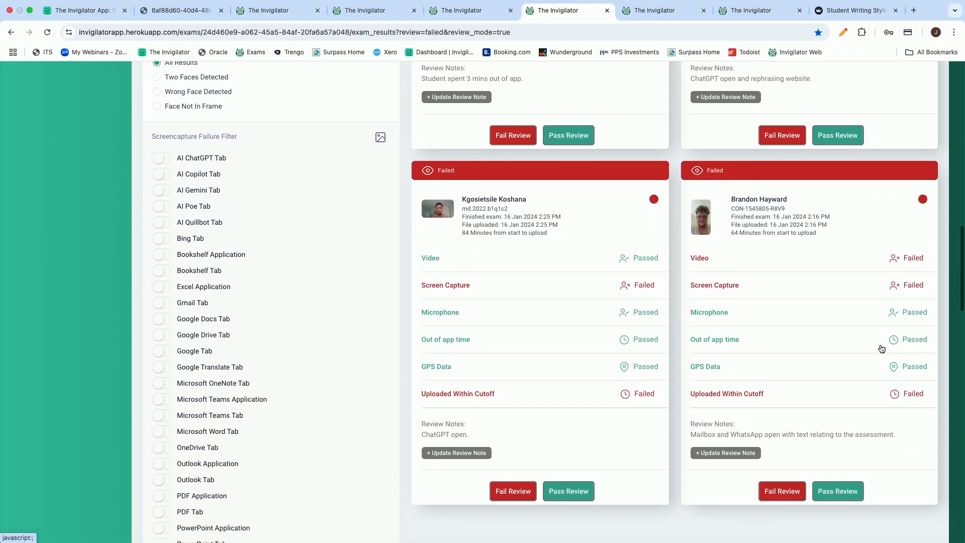
left_click(445, 285)
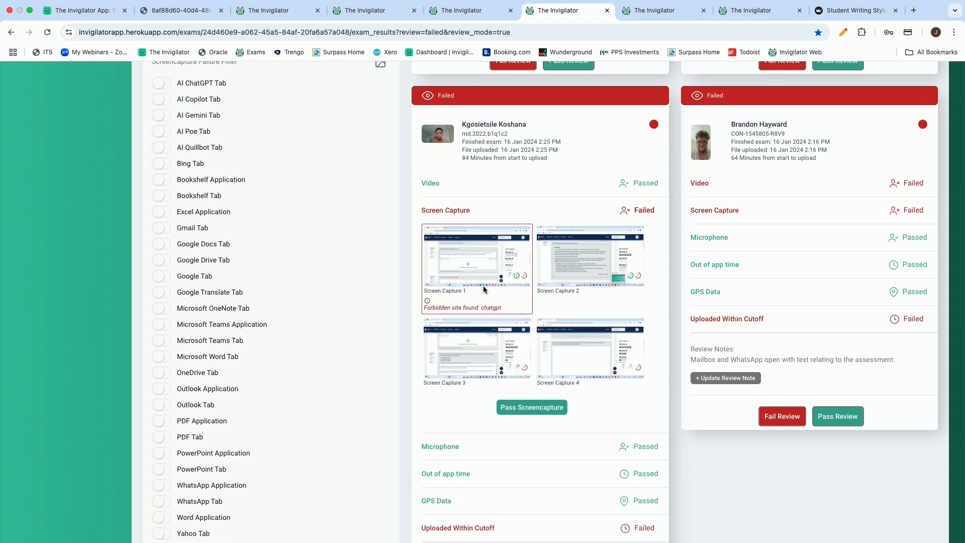
left_click(477, 255)
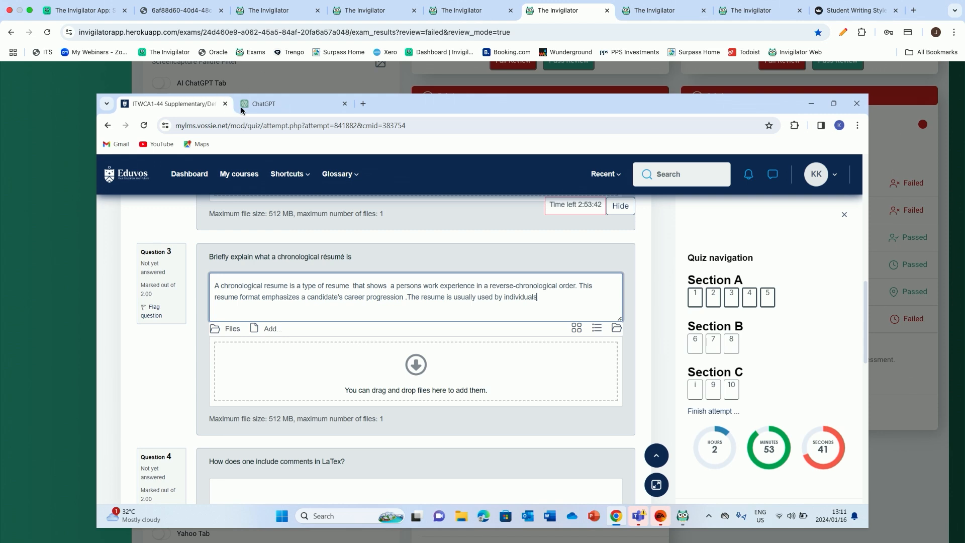
mouse_move(956, 166)
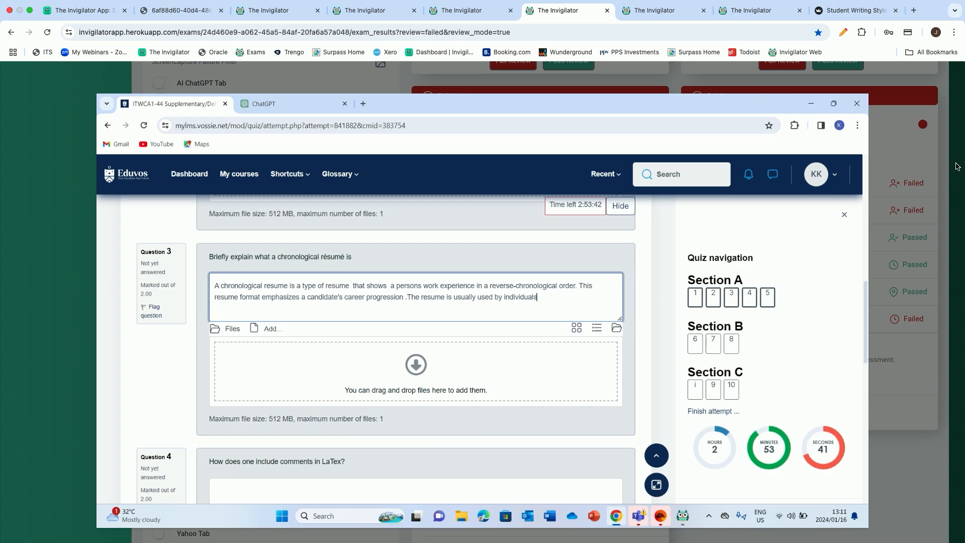
left_click(638, 519)
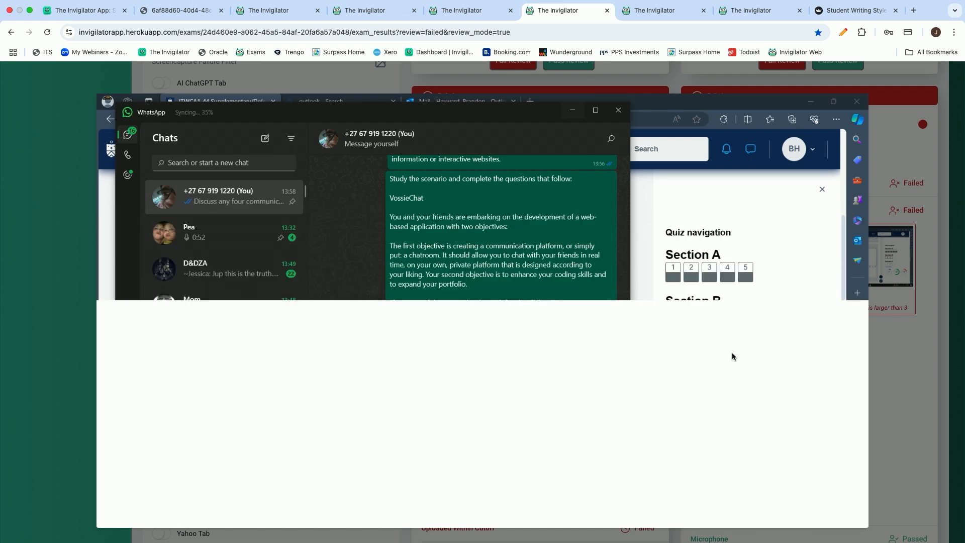
scroll("down", 3)
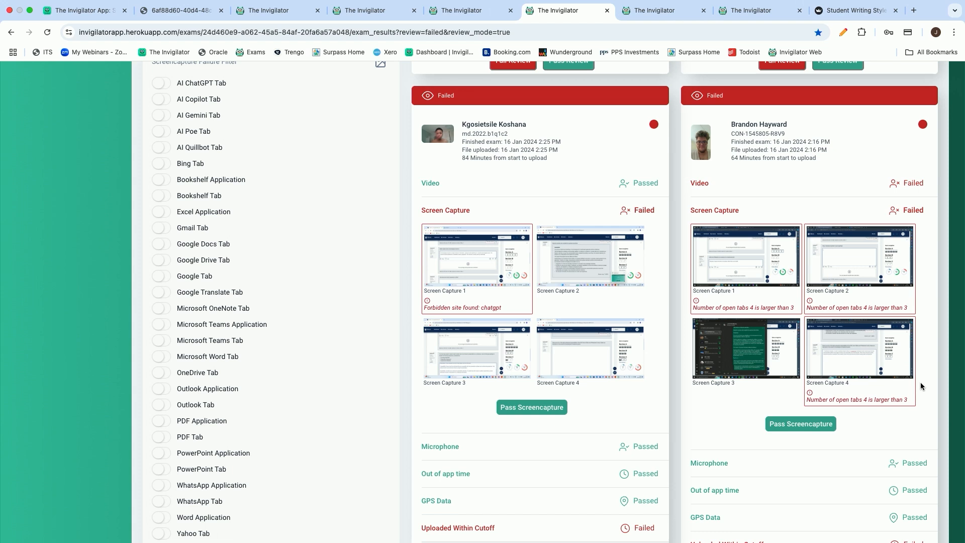
mouse_move(956, 210)
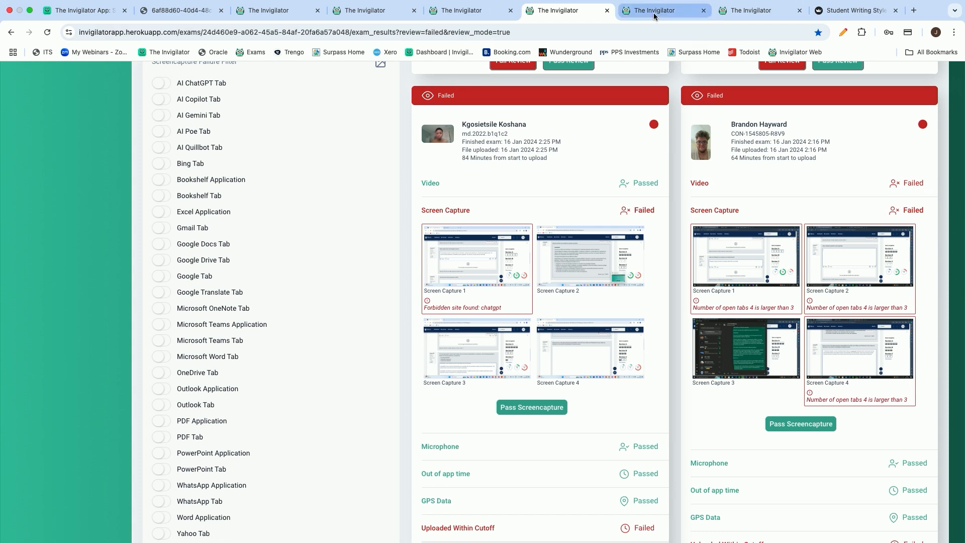
Step: Show the plagiarism comparison filtered to similarities, with the handwritten and typed scripts side by side
left_click(653, 10)
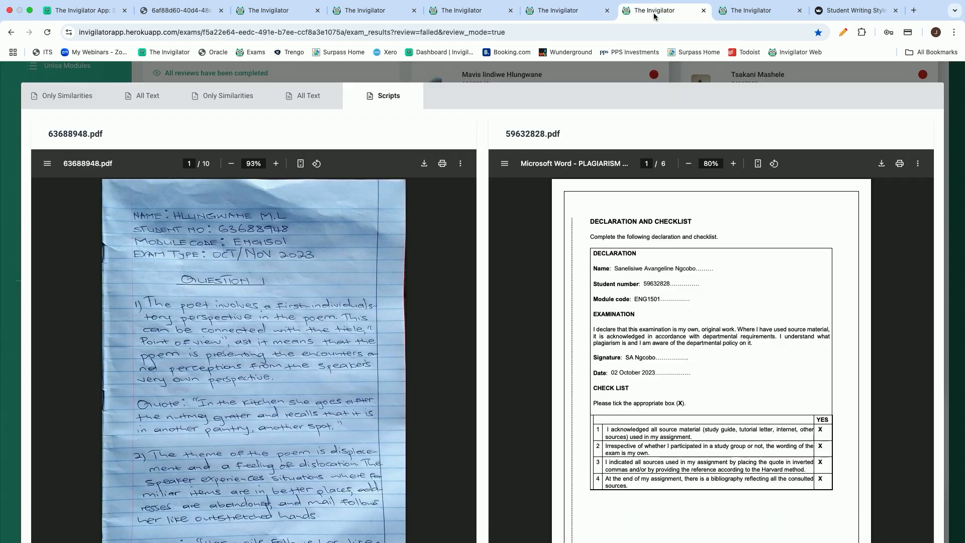
mouse_move(66, 96)
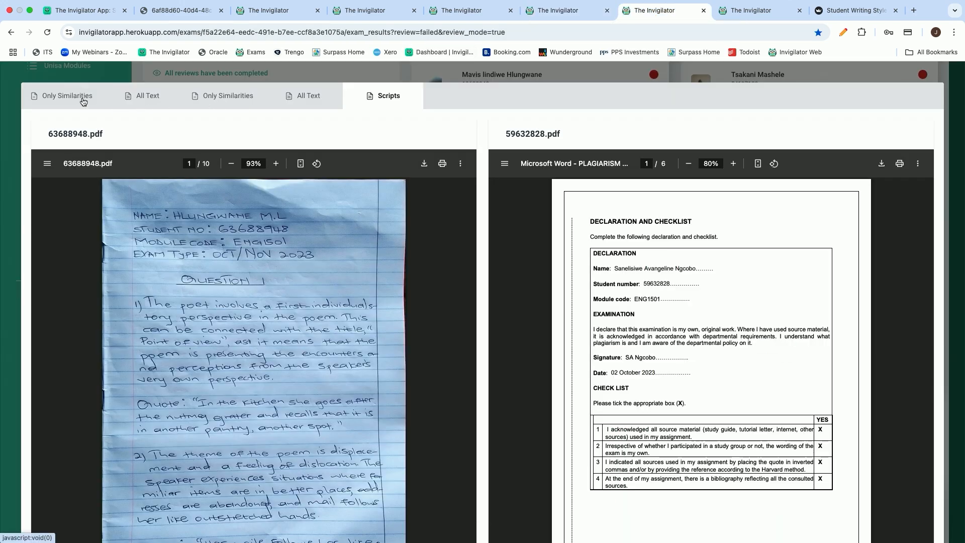
left_click(66, 95)
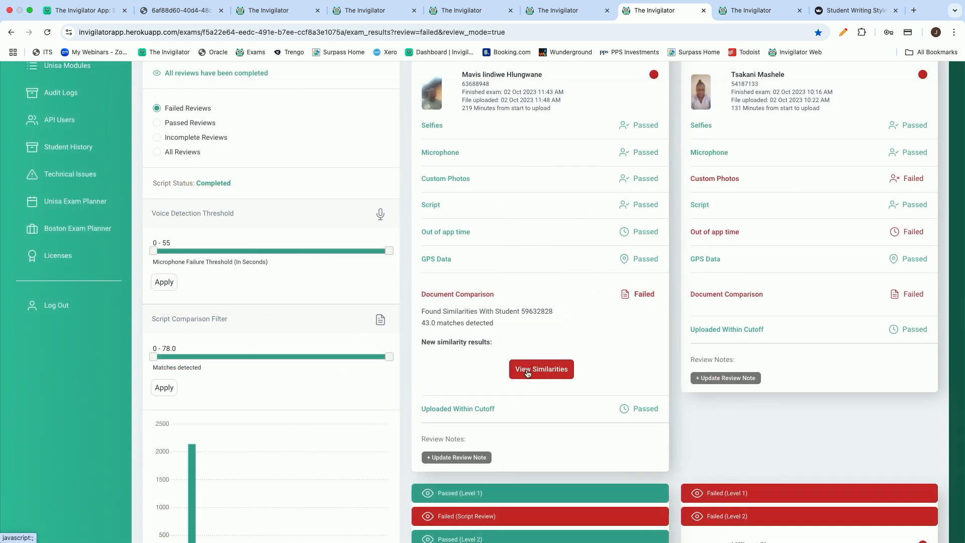
left_click(540, 369)
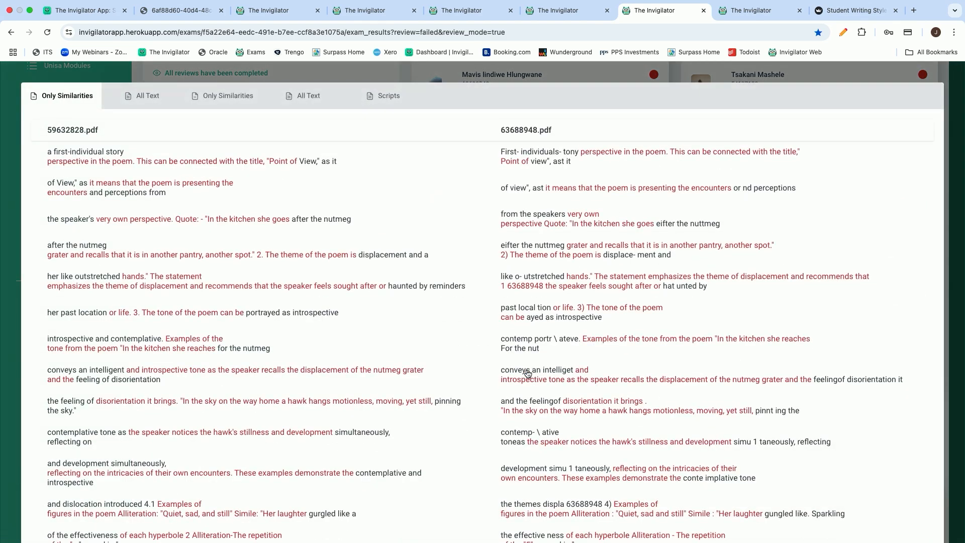
mouse_move(293, 190)
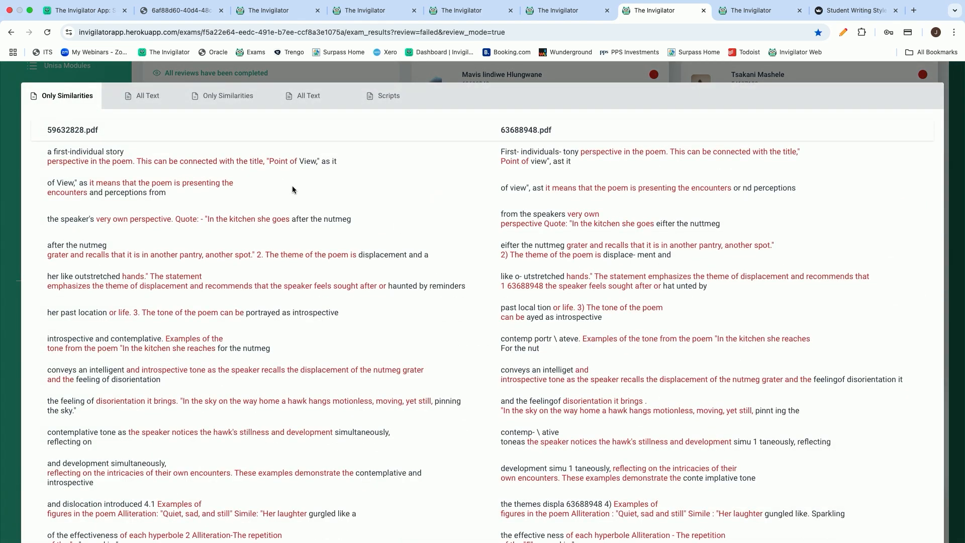
scroll("down", 3)
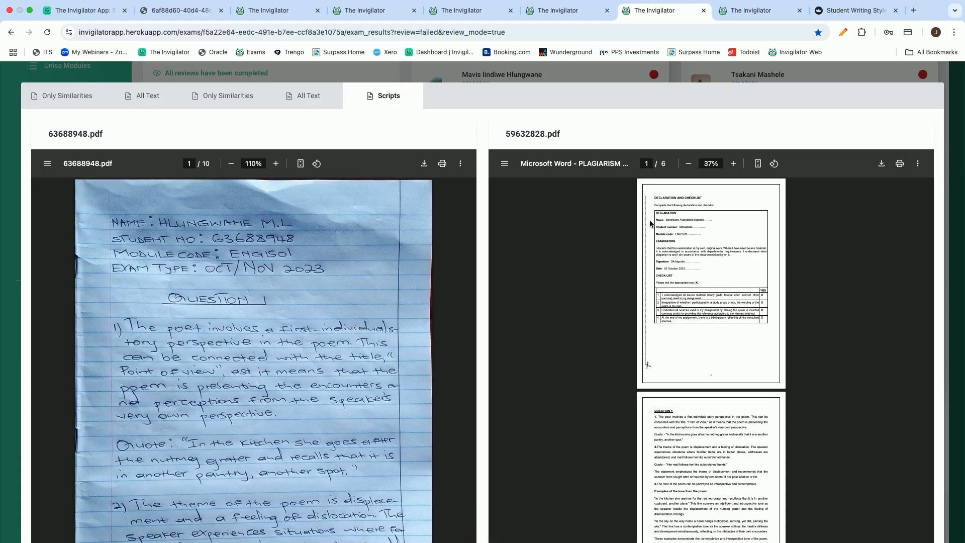
Step: Zoom the typed Word script to 110% at its page 2 Question 1 answers beside the handwritten version
left_click(733, 162)
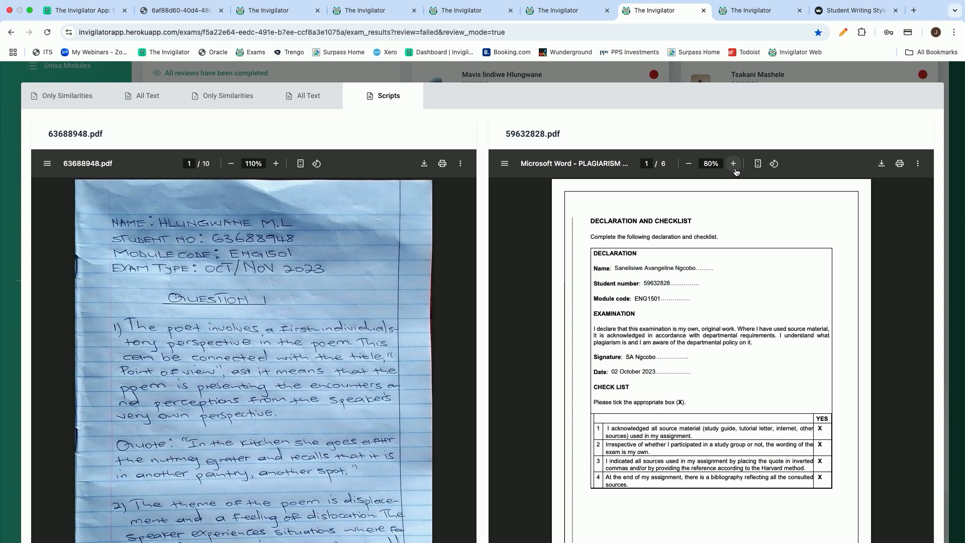
left_click(733, 162)
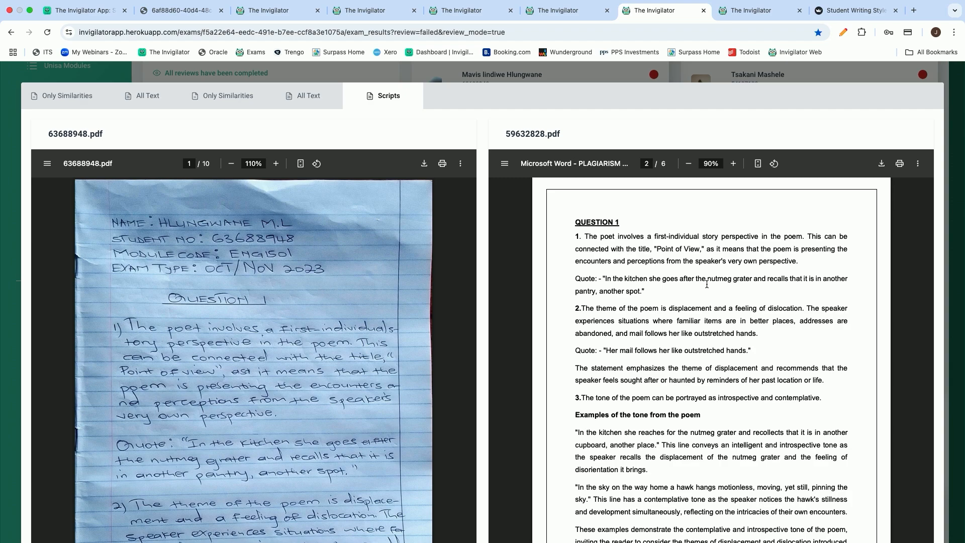
scroll("down", 3)
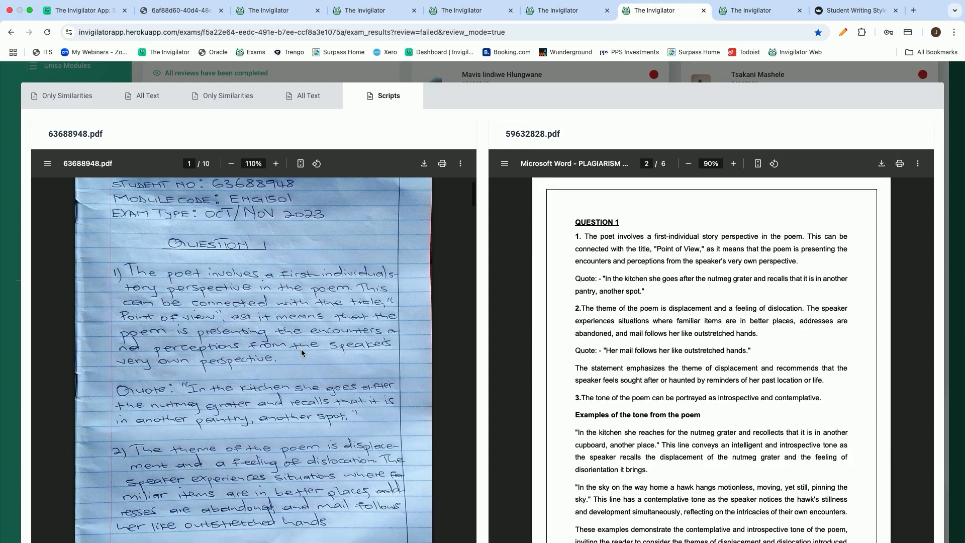
scroll("down", 3)
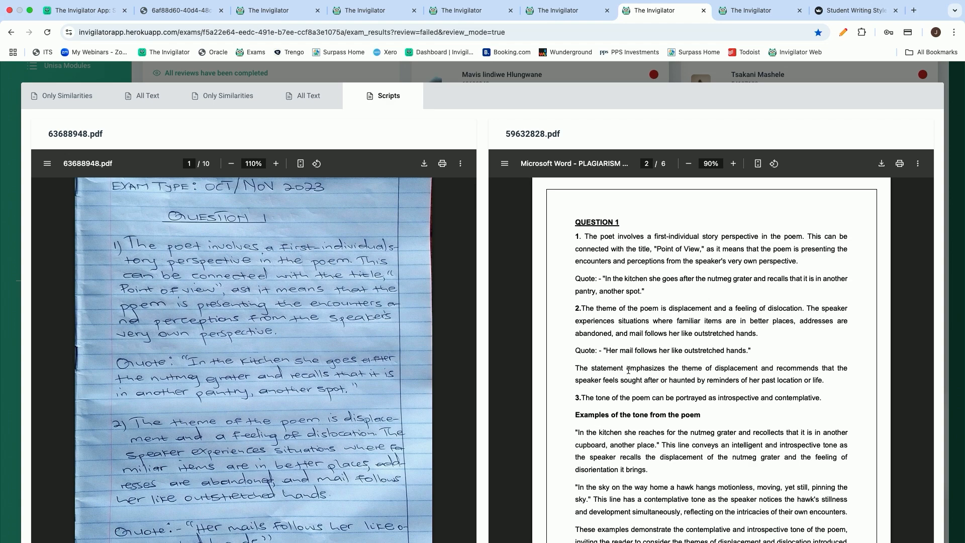
left_click(733, 163)
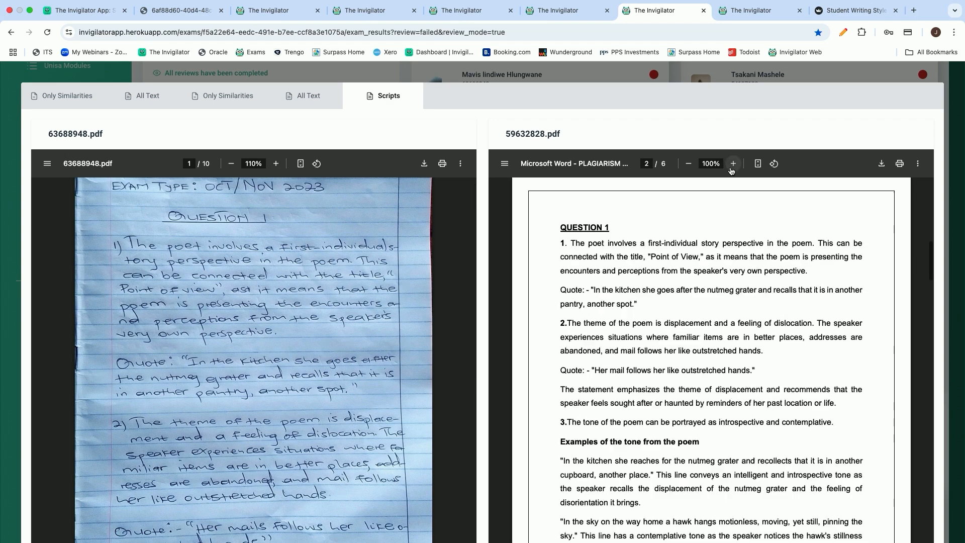
left_click(732, 163)
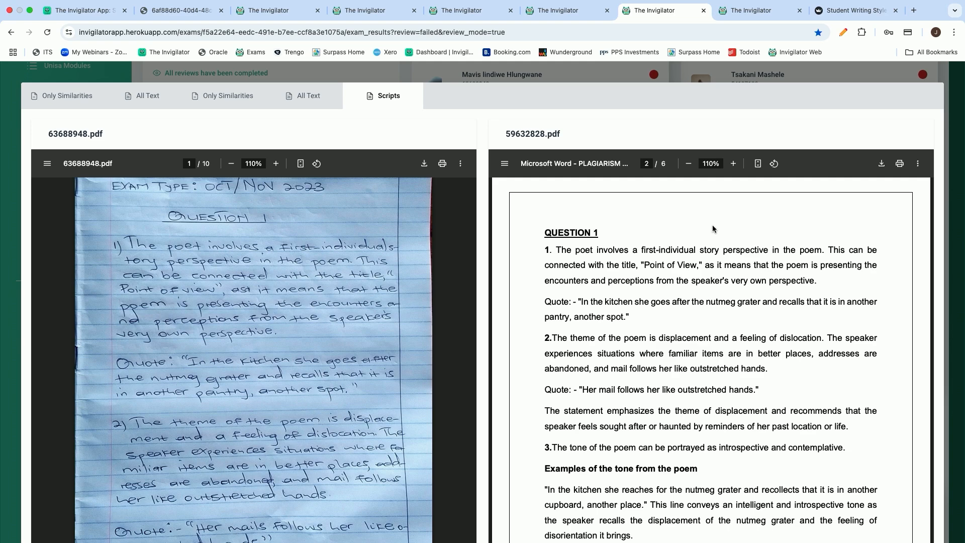
left_click(757, 10)
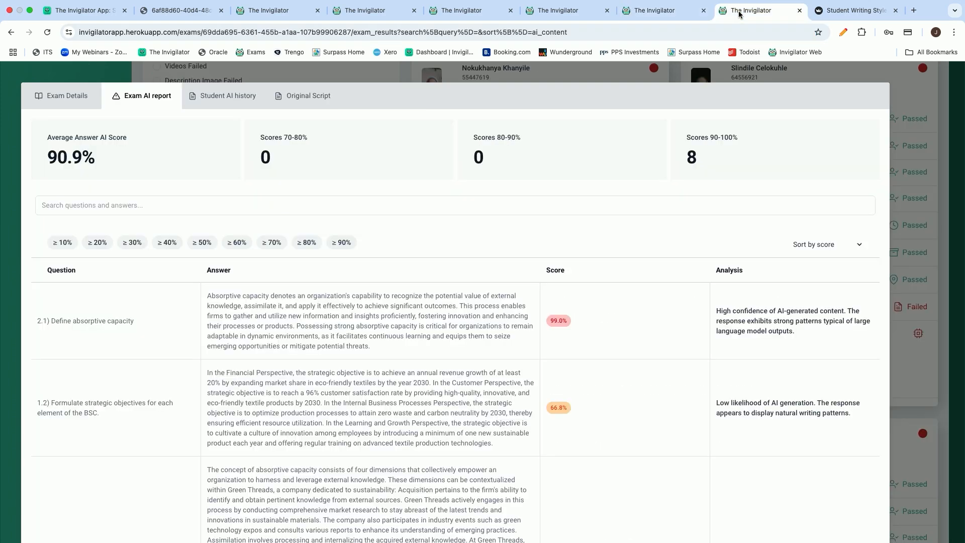
mouse_move(669, 167)
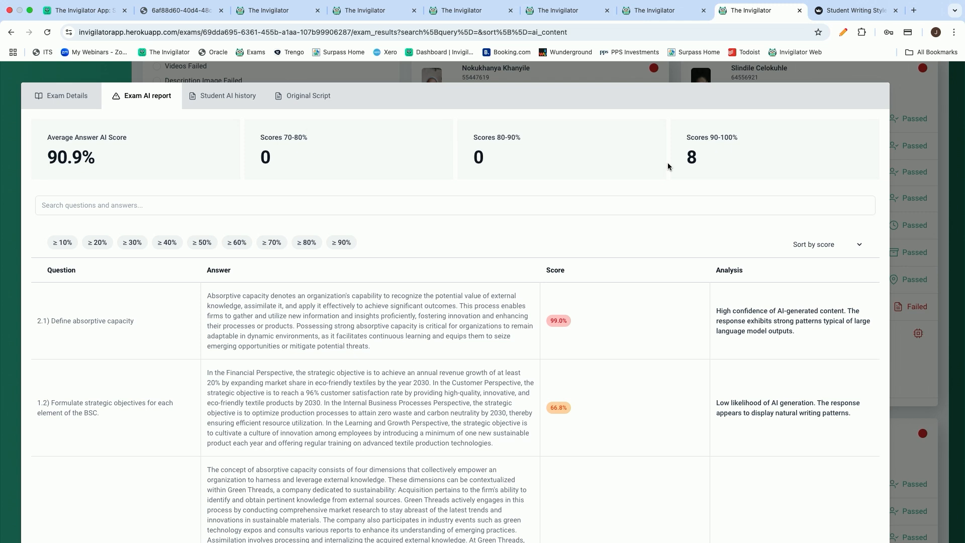
Step: Review the AI report's per-answer table with scores like 99.0%, 66.8% and 94.1% and their analyses
scroll("down", 3)
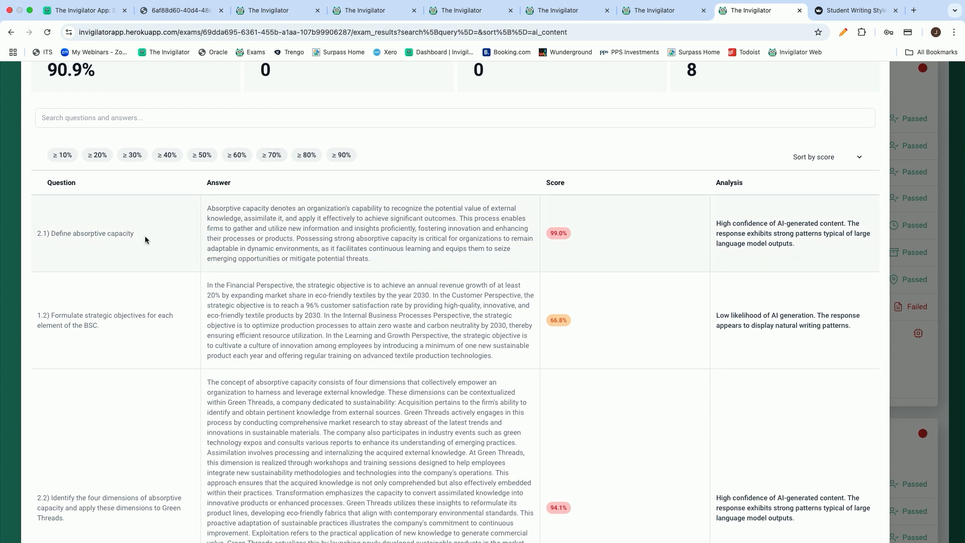
mouse_move(317, 188)
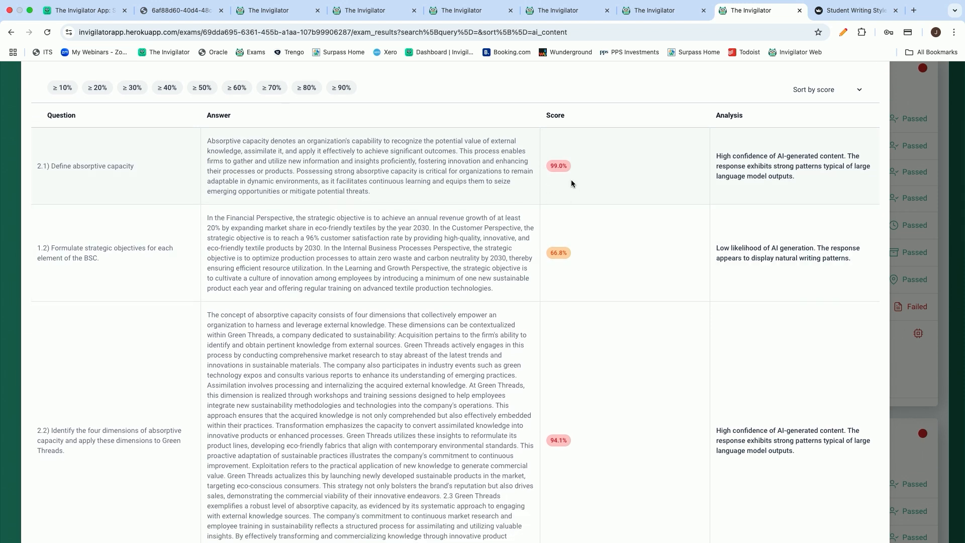
mouse_move(575, 228)
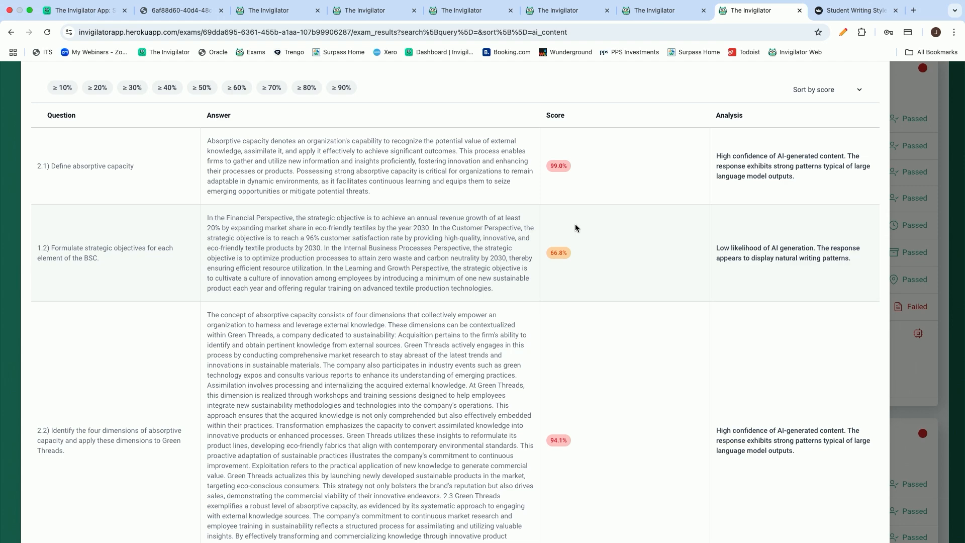
scroll("down", 3)
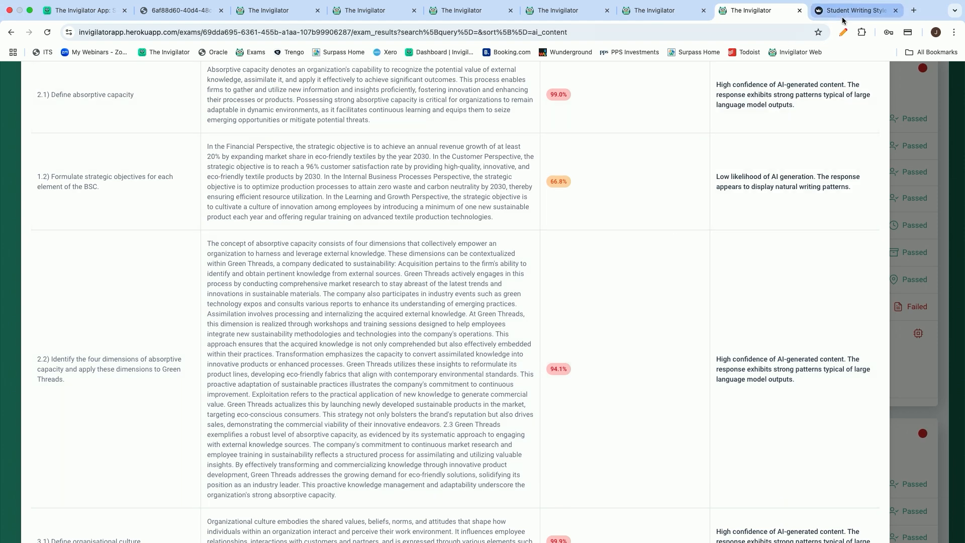
left_click(852, 10)
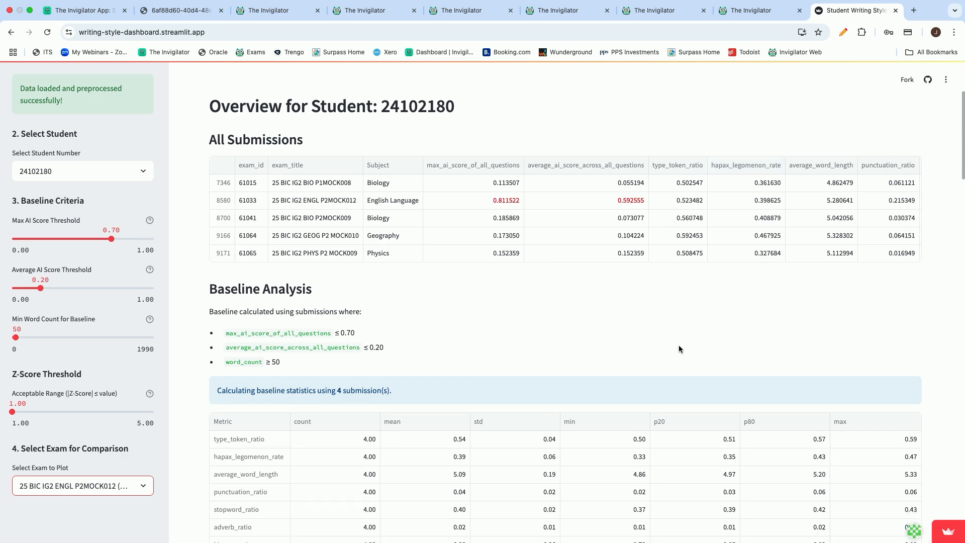
scroll("down", 3)
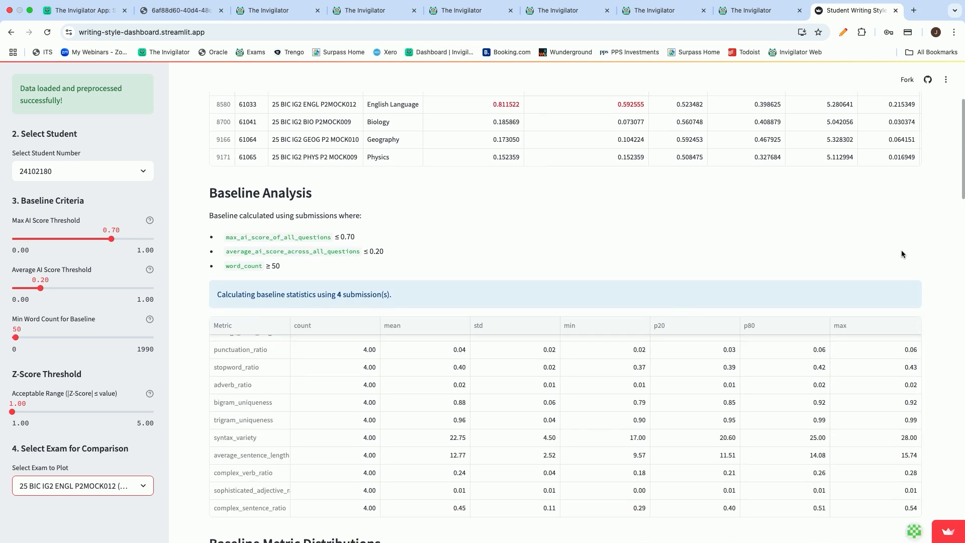
scroll("down", 3)
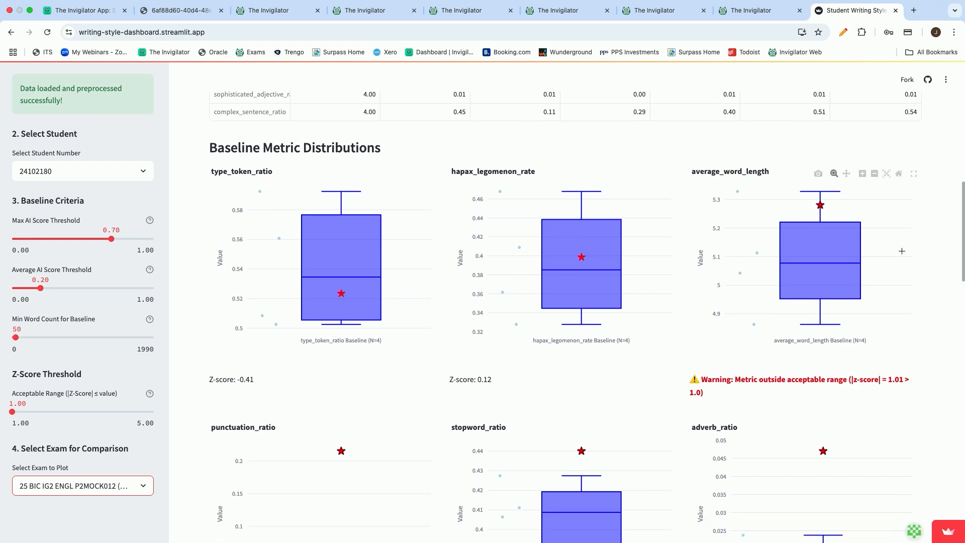
scroll("down", 3)
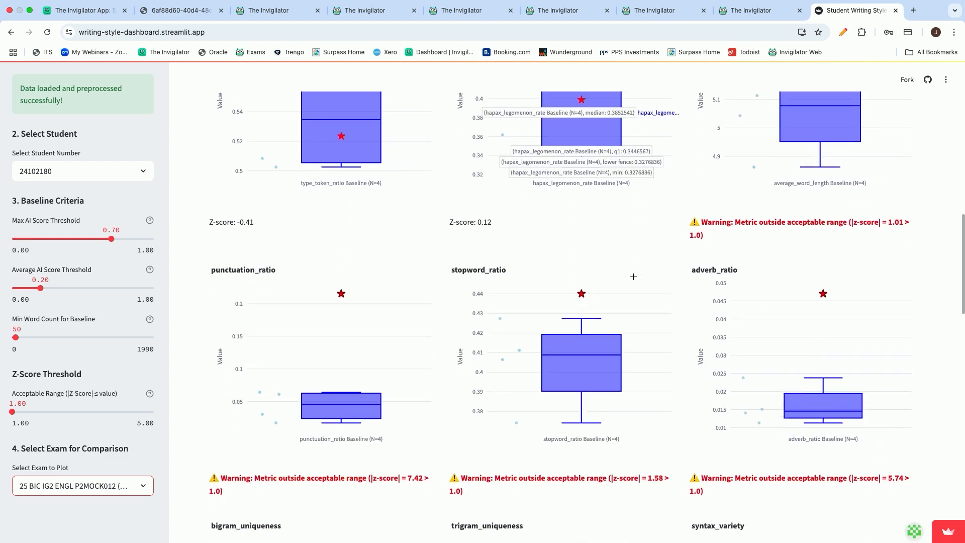
scroll("down", 3)
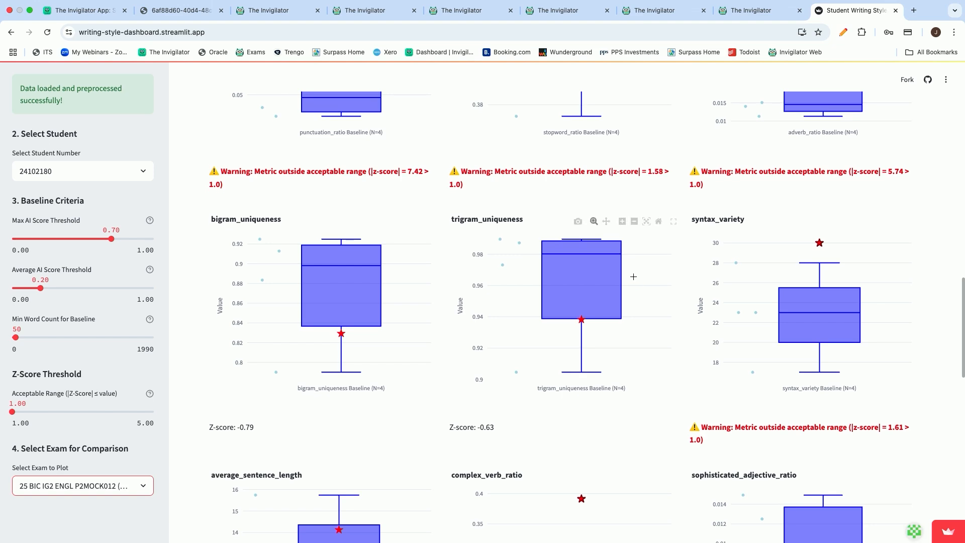
scroll("down", 3)
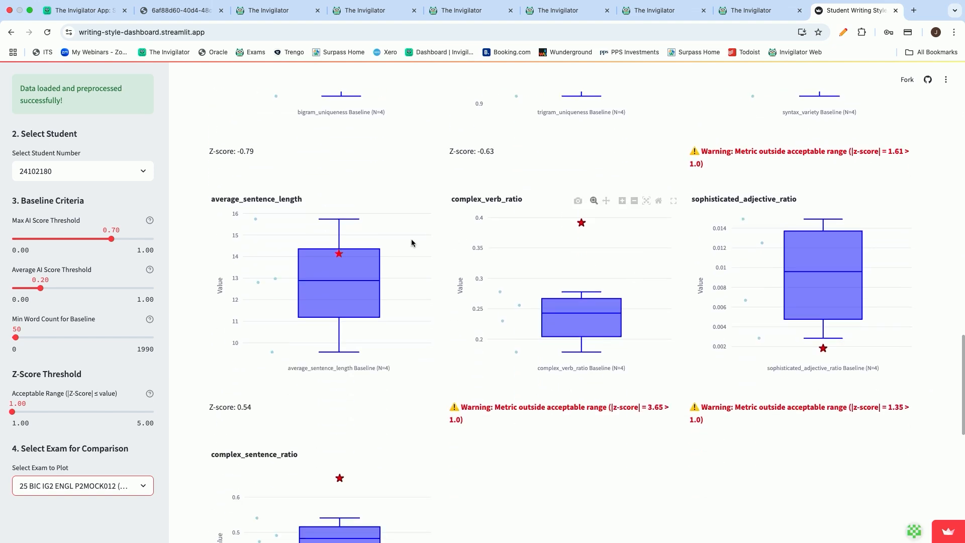
scroll("down", 3)
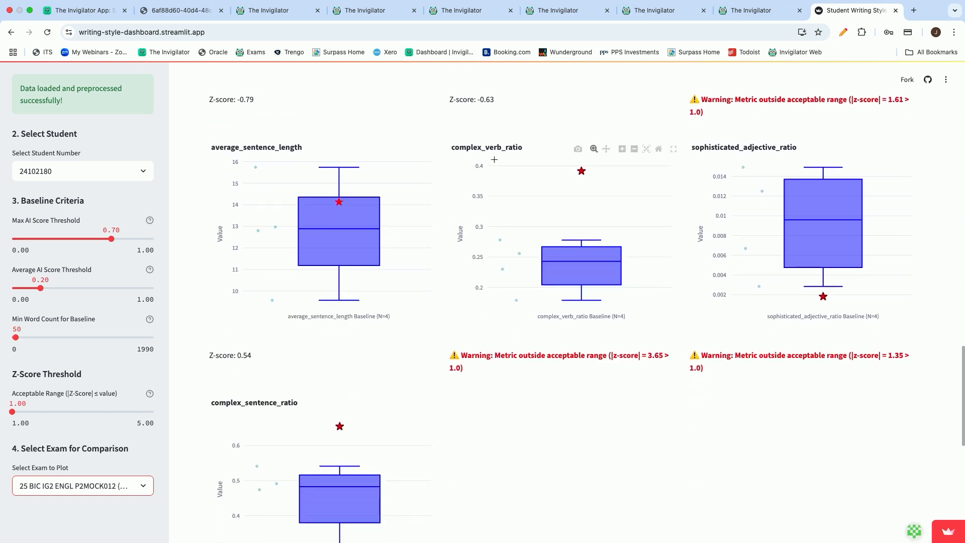
mouse_move(535, 209)
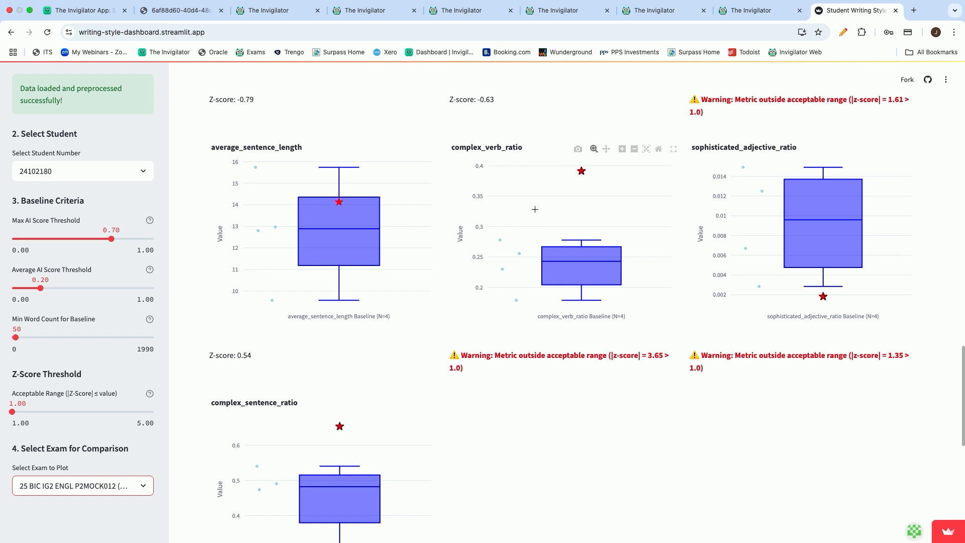
mouse_move(205, 196)
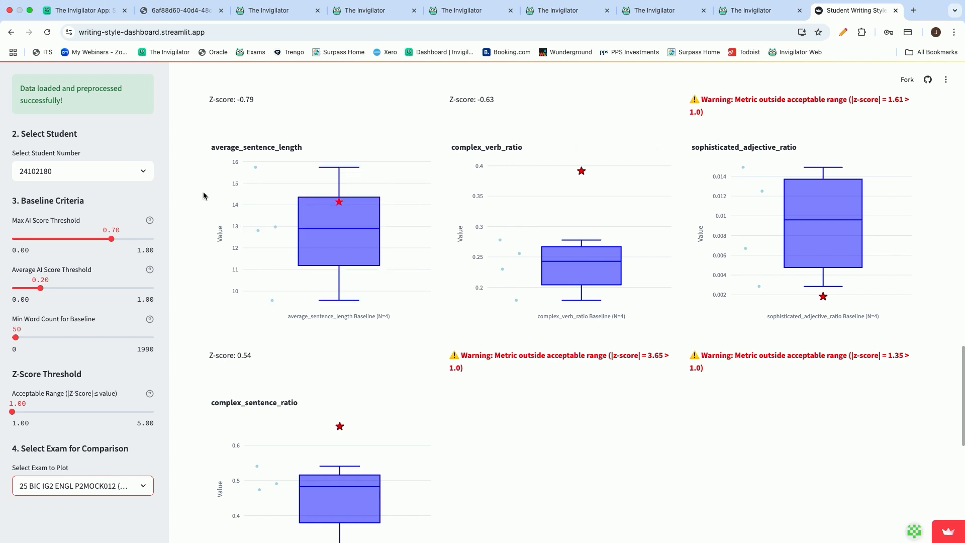
mouse_move(227, 188)
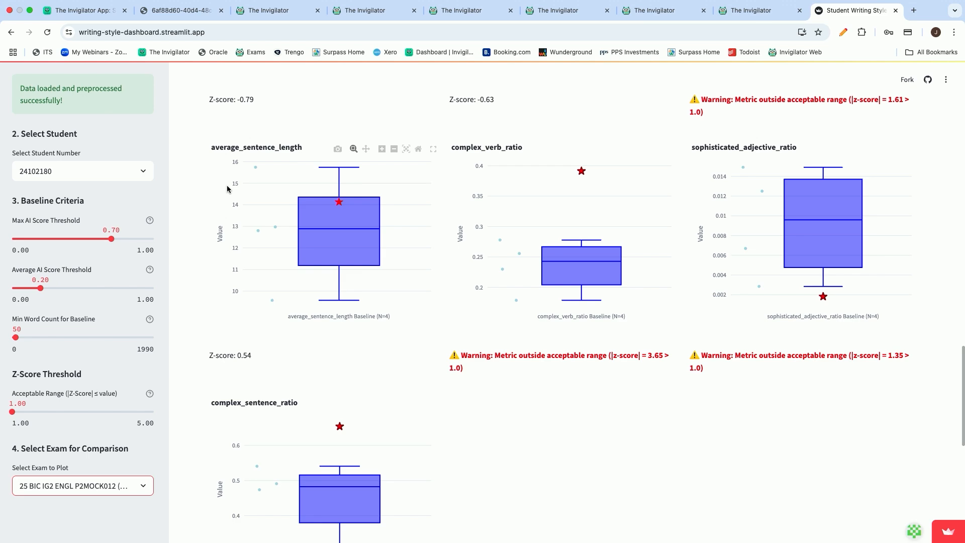
mouse_move(579, 262)
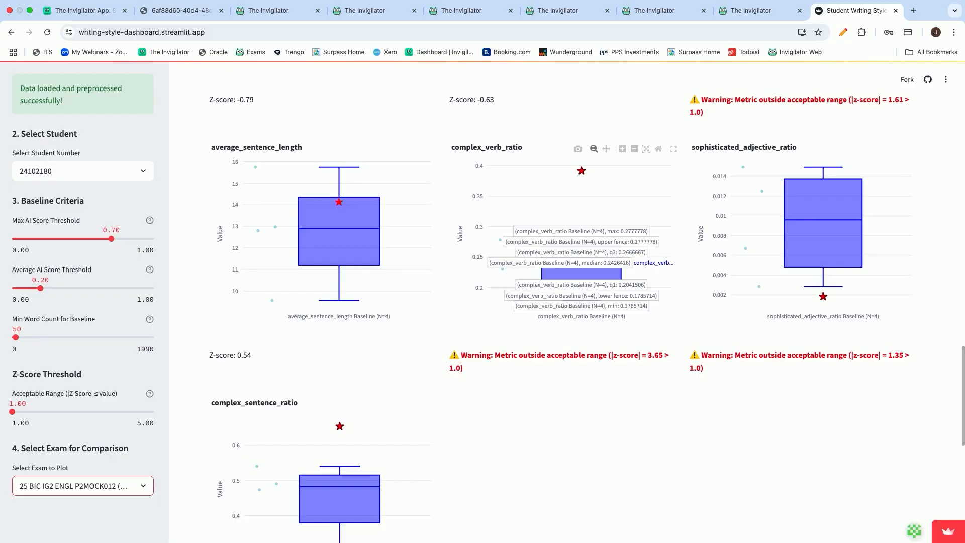